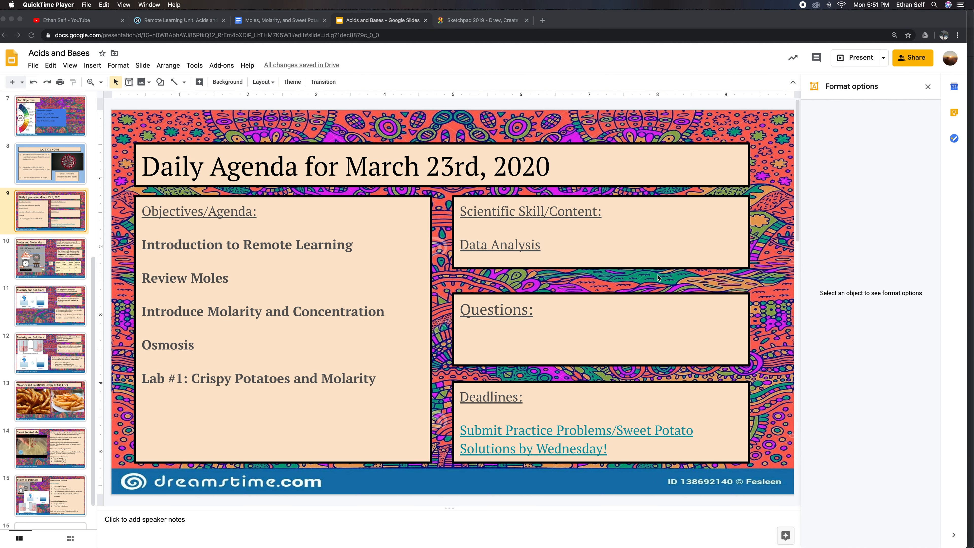
mouse_move(651, 247)
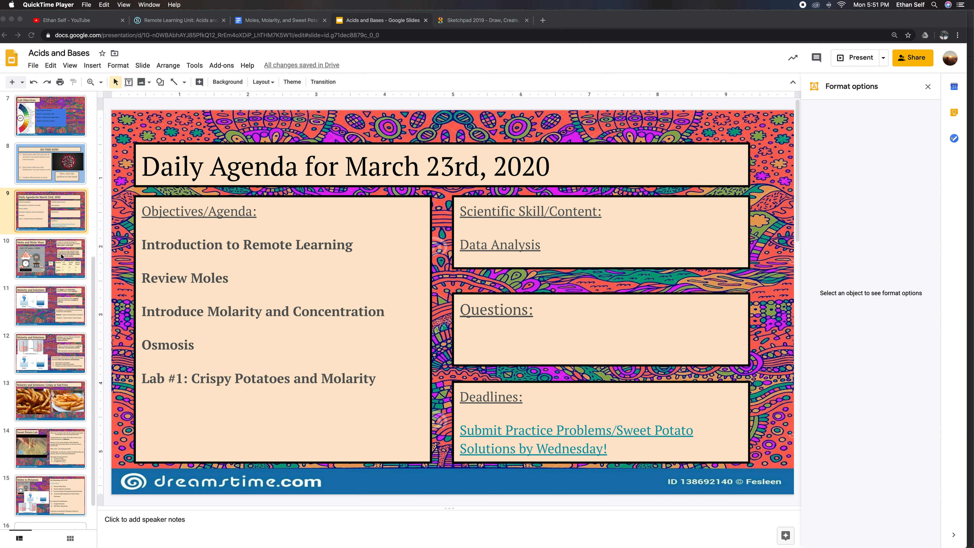
- Show slide 10, Moles and Molar Mass, with the CH4 atomic mass table
left_click(50, 258)
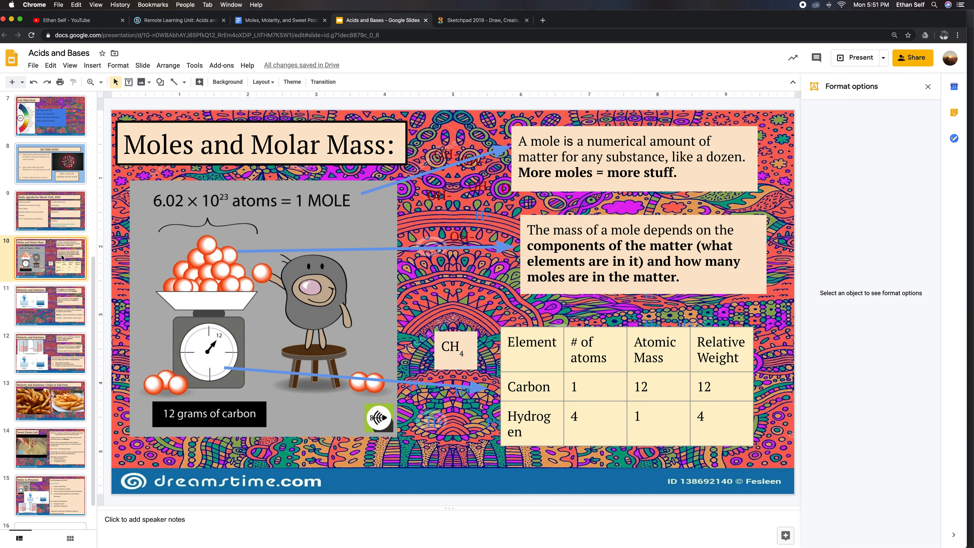
mouse_move(856, 58)
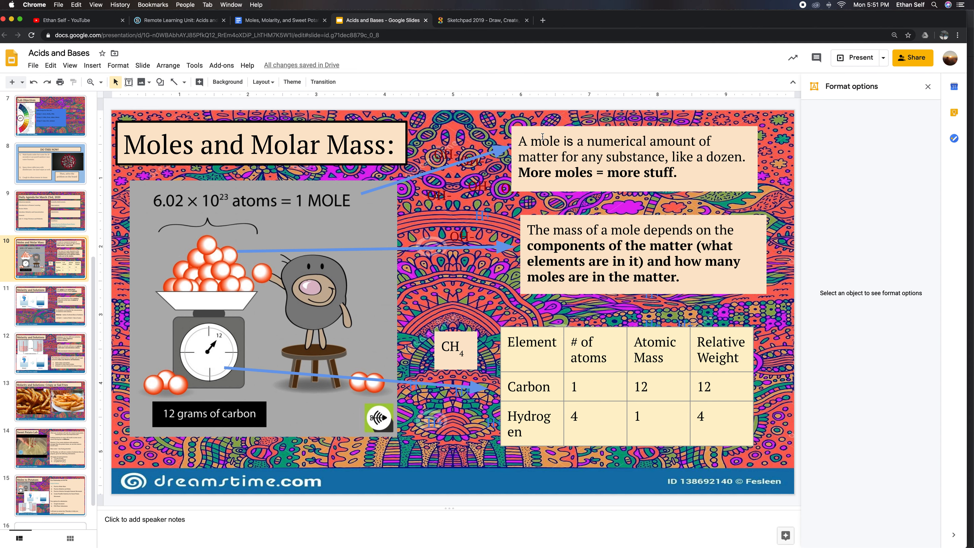
mouse_move(556, 174)
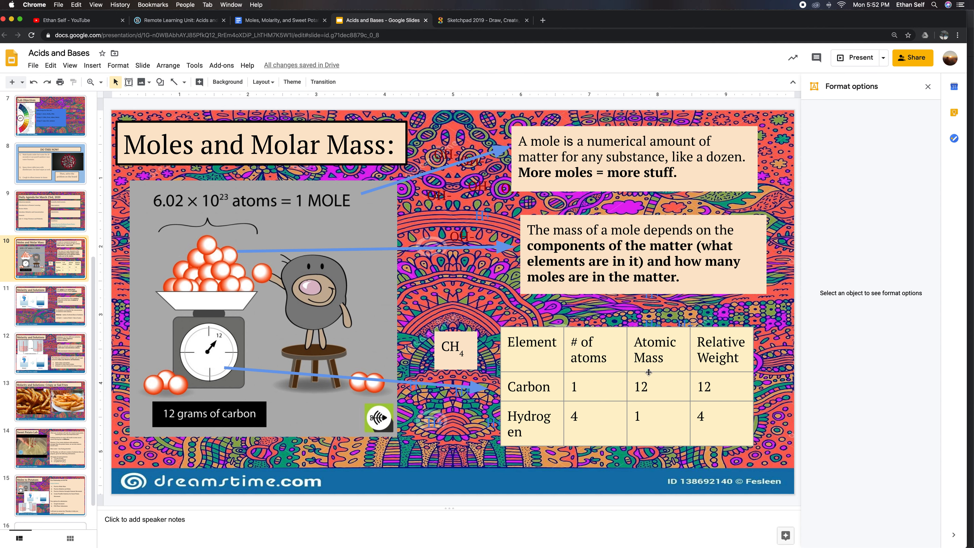
mouse_move(634, 412)
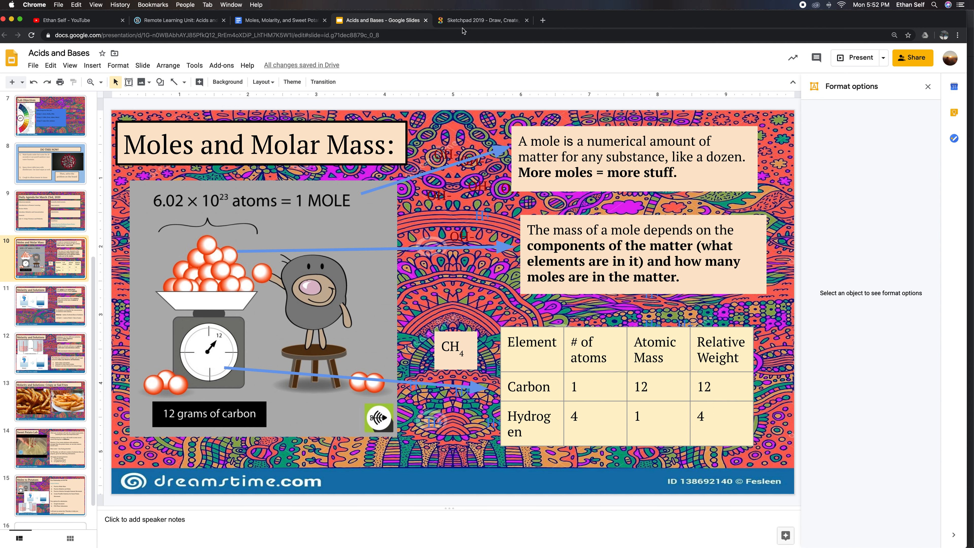
- Handwrite H2O and a table with hydrogen and oxygen rows on the canvas
left_click(483, 20)
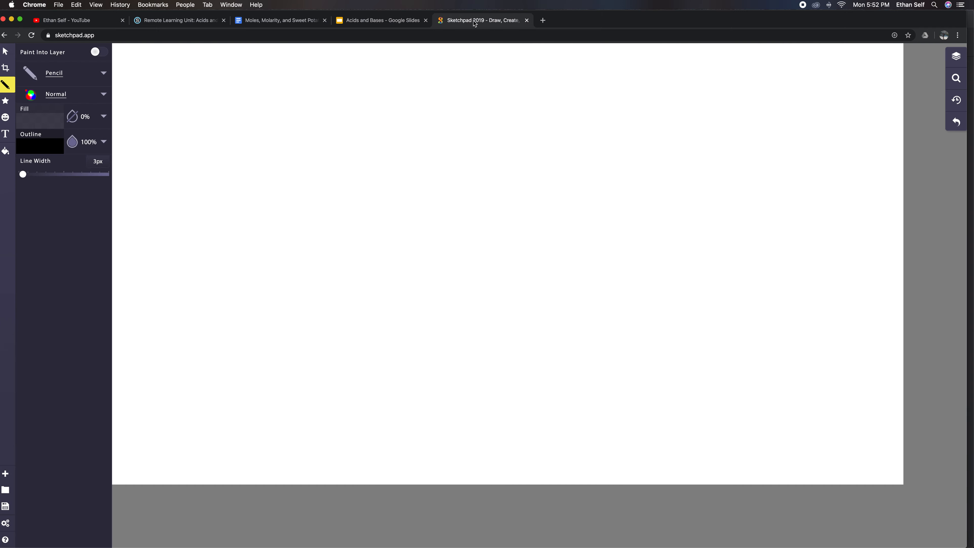
left_click(156, 116)
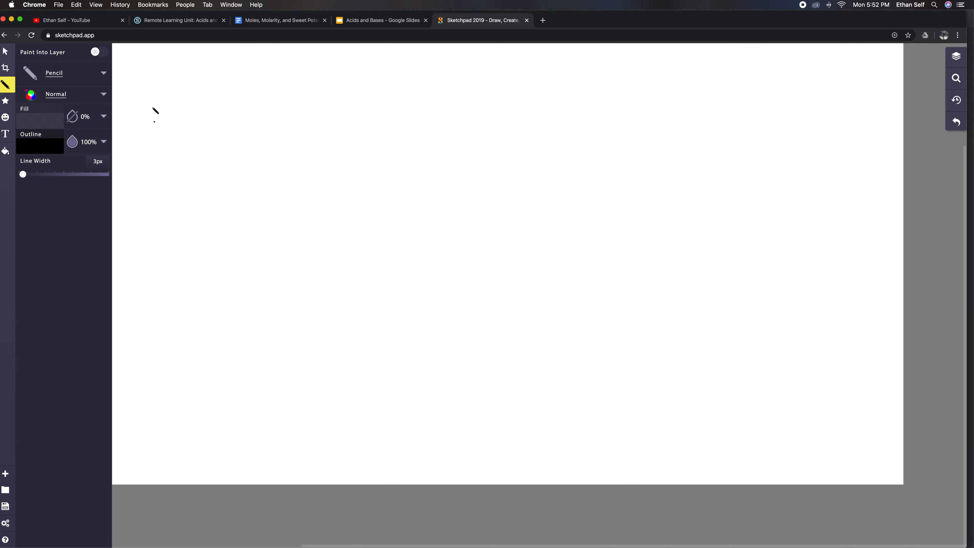
left_click_drag(152, 108, 152, 168)
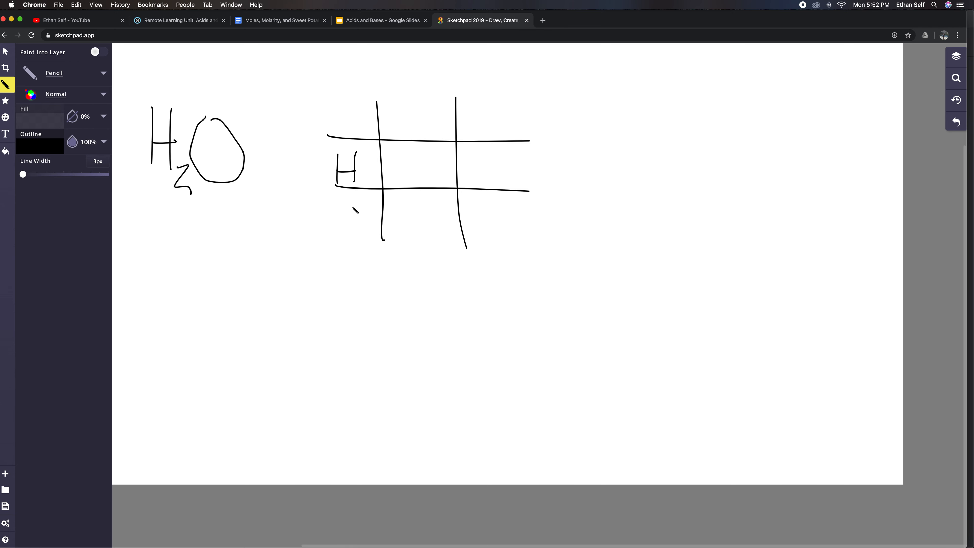
left_click_drag(336, 205, 345, 236)
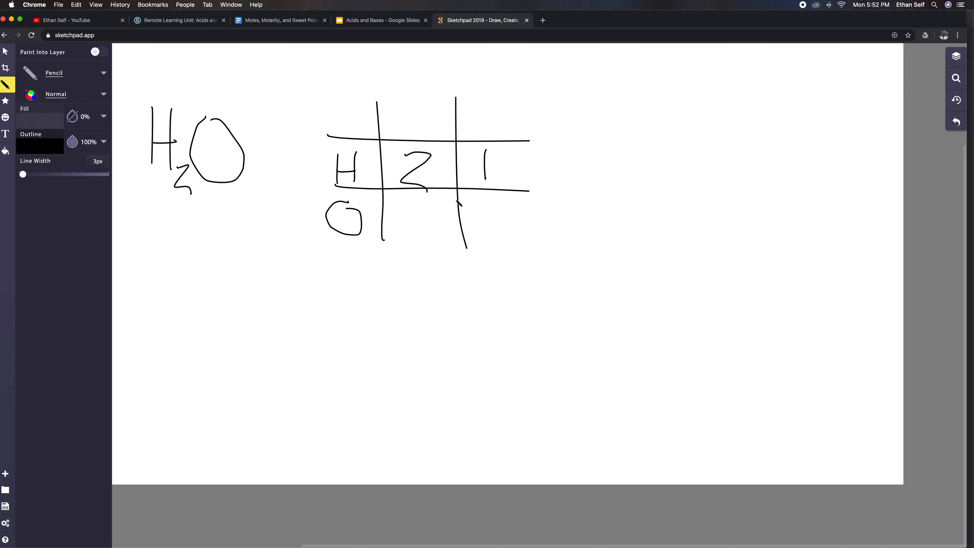
left_click_drag(413, 211, 411, 239)
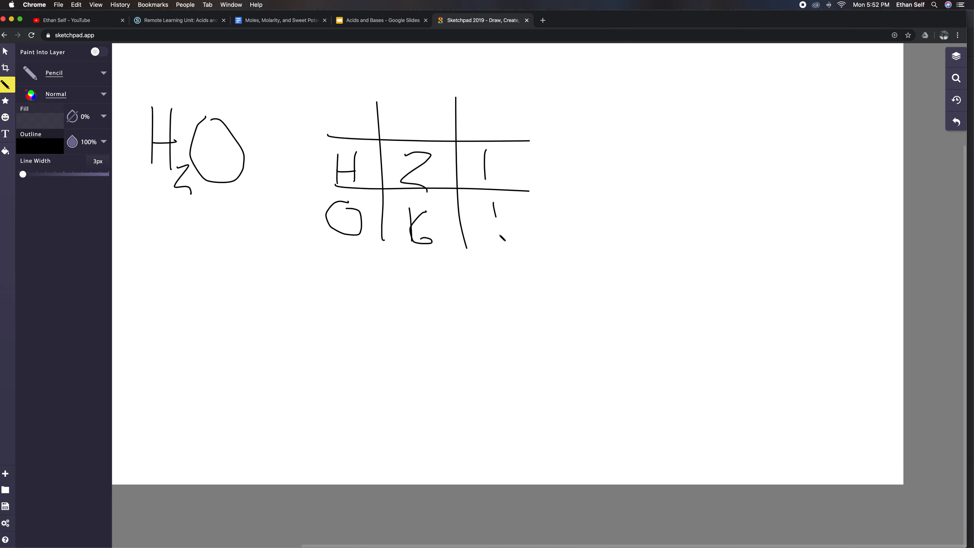
- Finish the oxygen row and write the result arrow to 18 g per mole
left_click_drag(534, 167, 584, 208)
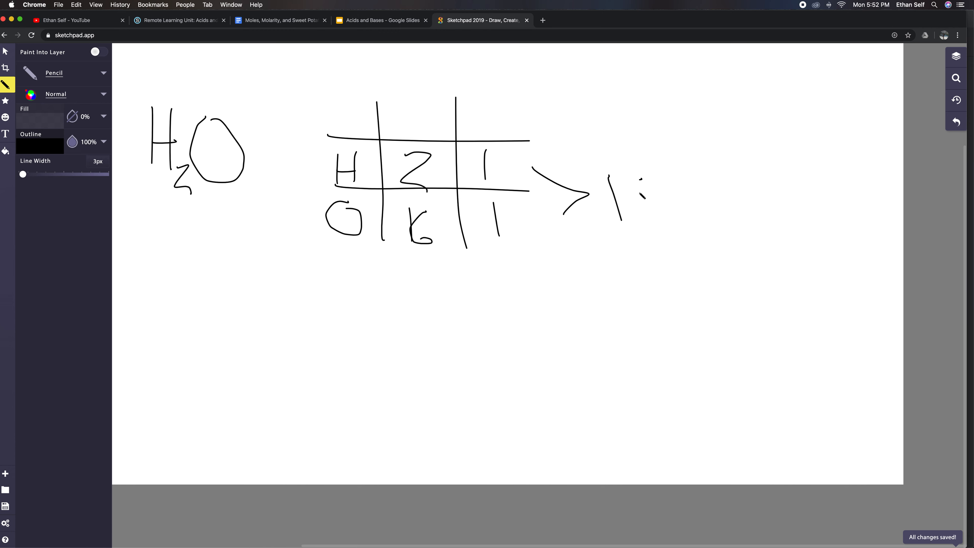
left_click_drag(656, 184, 655, 217)
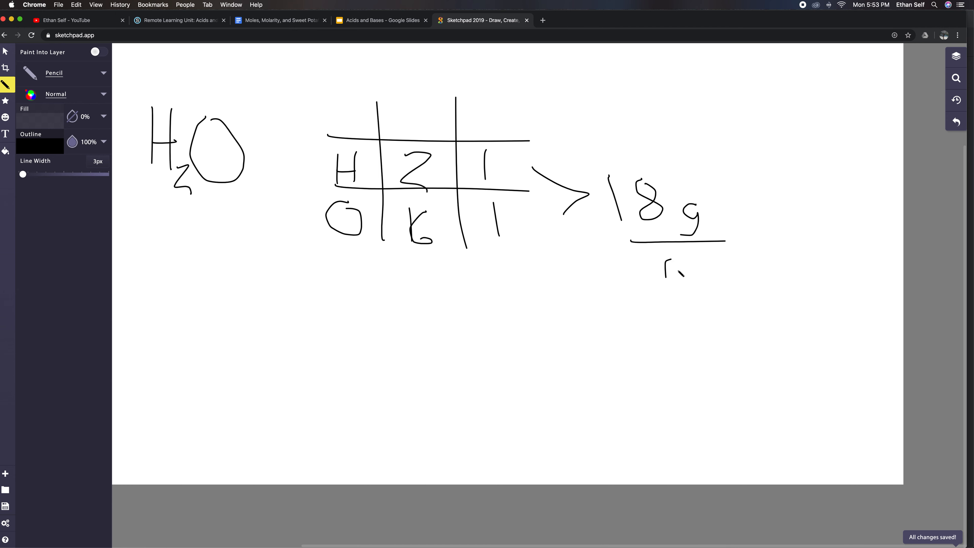
left_click_drag(664, 260, 695, 273)
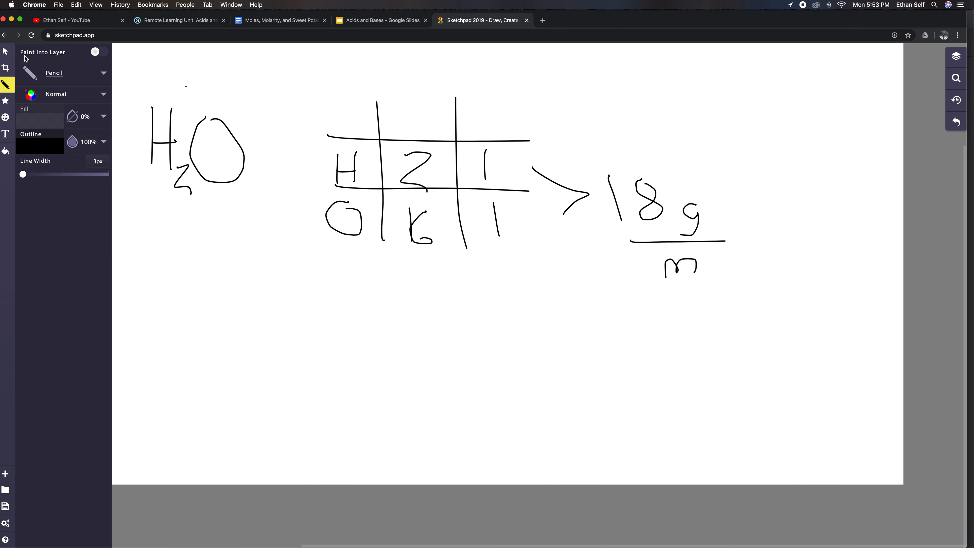
- Clear the canvas and return to the Acids and Bases slide deck
left_click(5, 51)
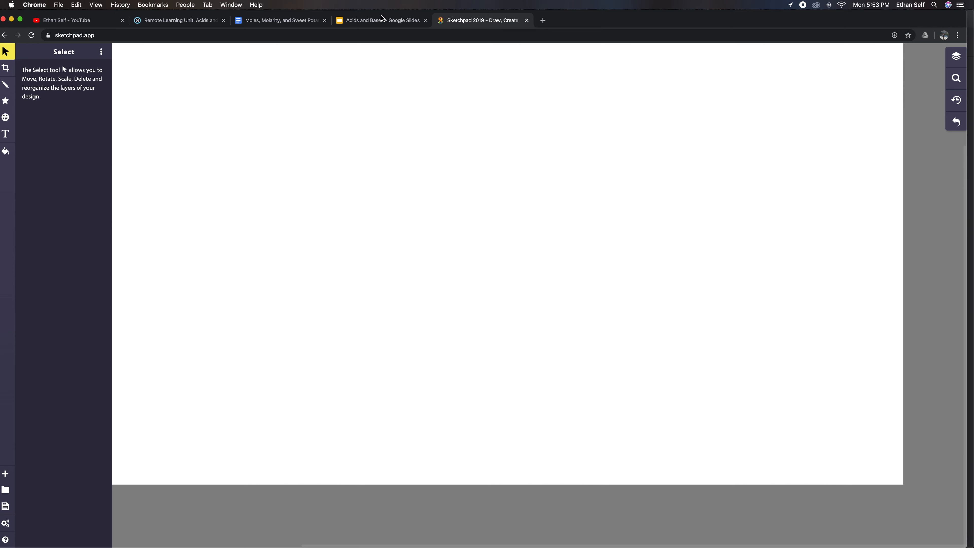
left_click(379, 20)
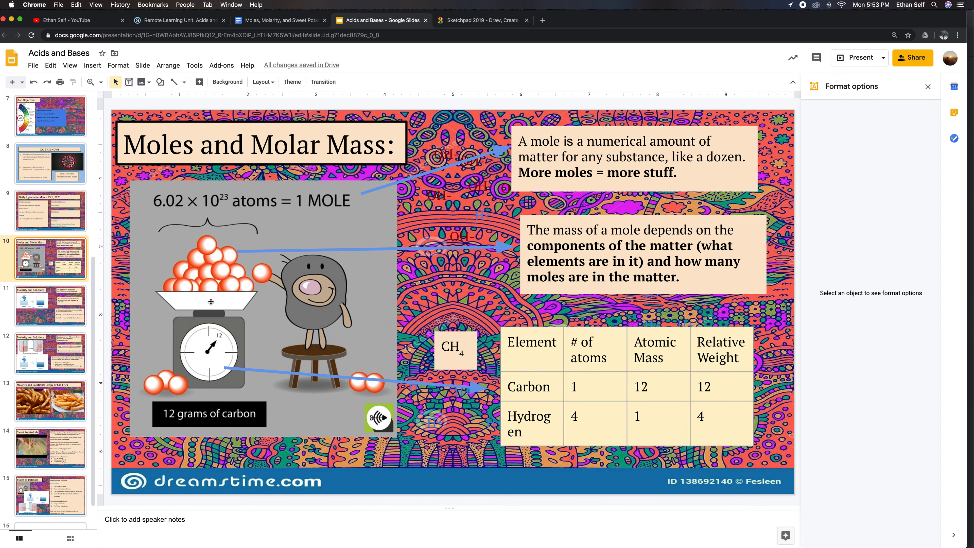
- Show the Molarity and Solutions slide, then slide 12 on osmosis and molarities
left_click(50, 304)
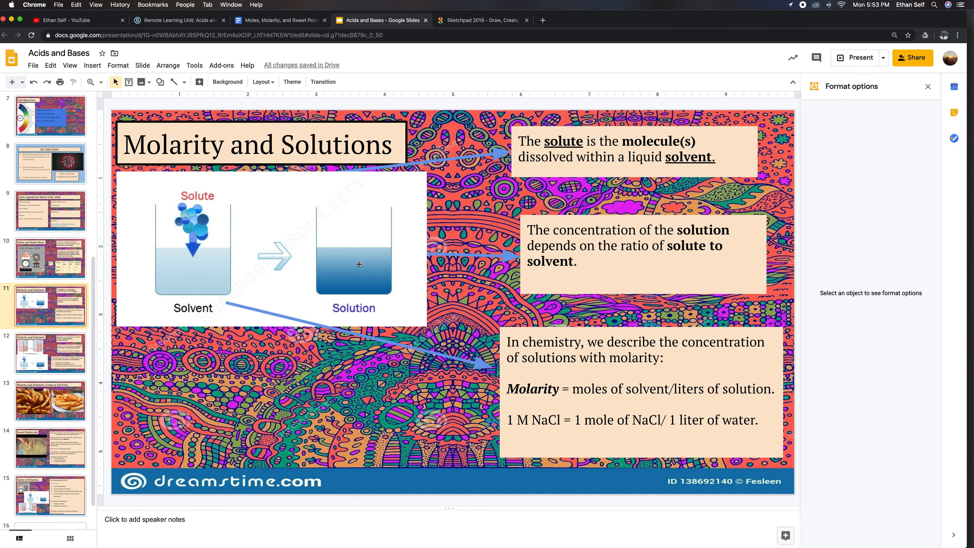
mouse_move(286, 197)
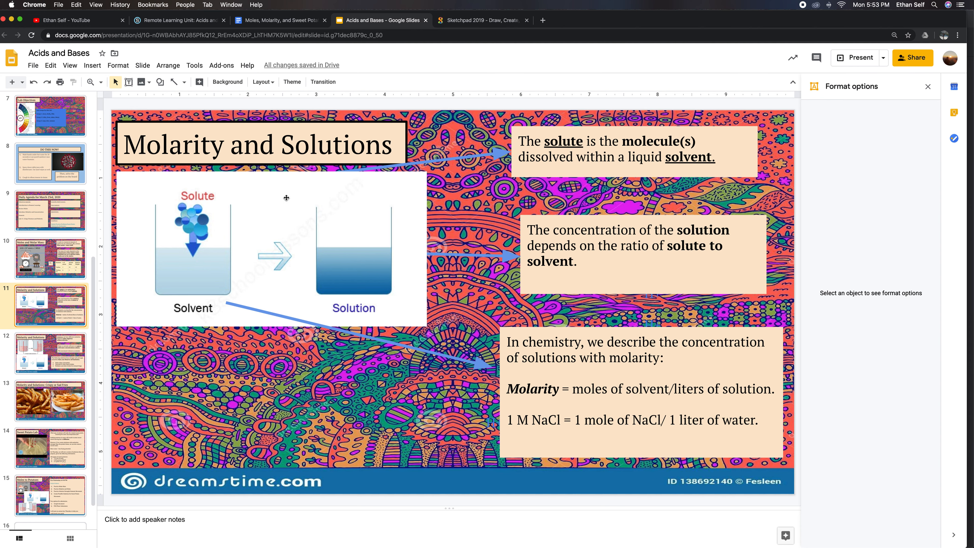
mouse_move(365, 249)
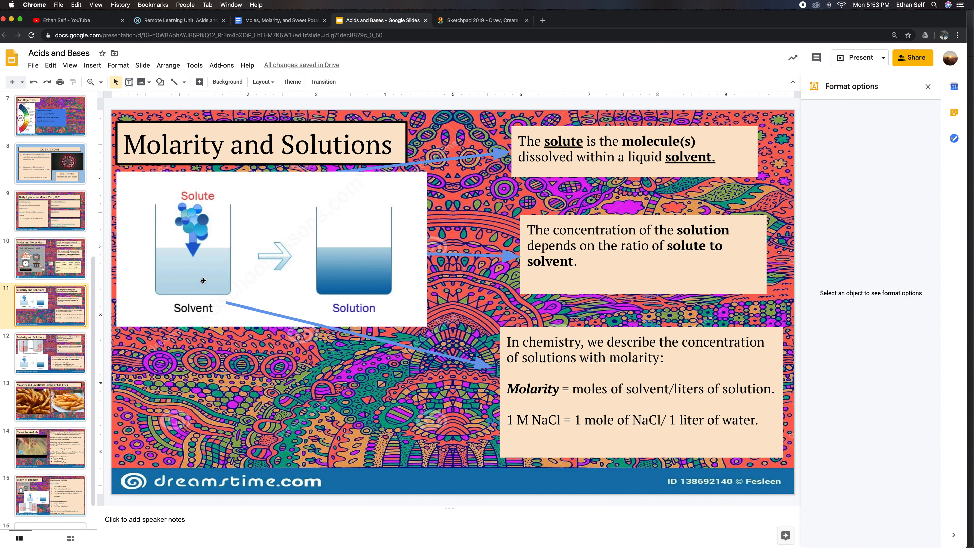
mouse_move(191, 280)
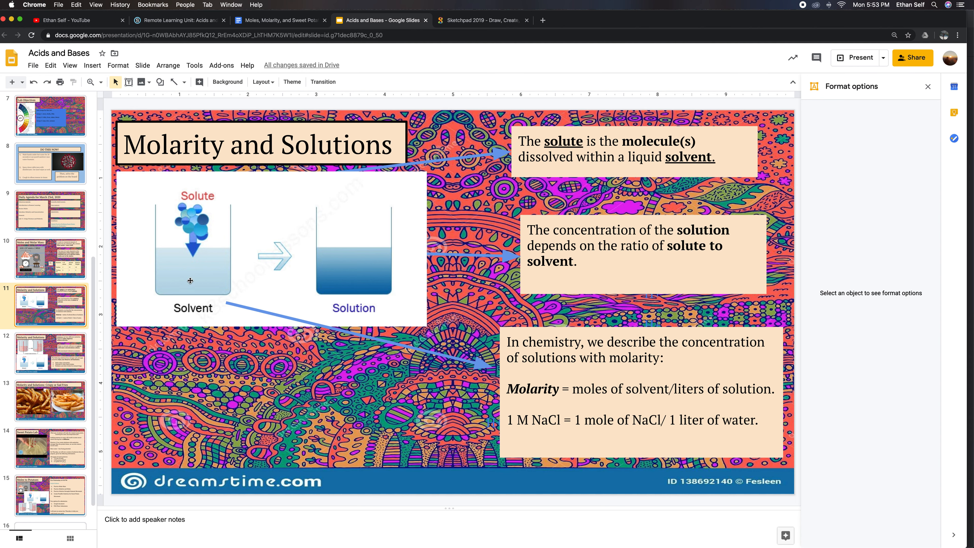
mouse_move(558, 255)
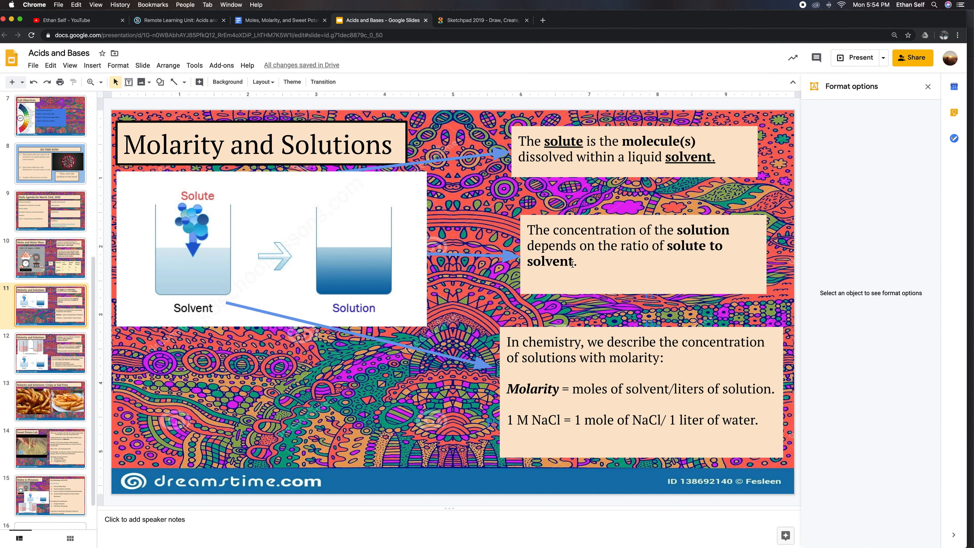
mouse_move(581, 400)
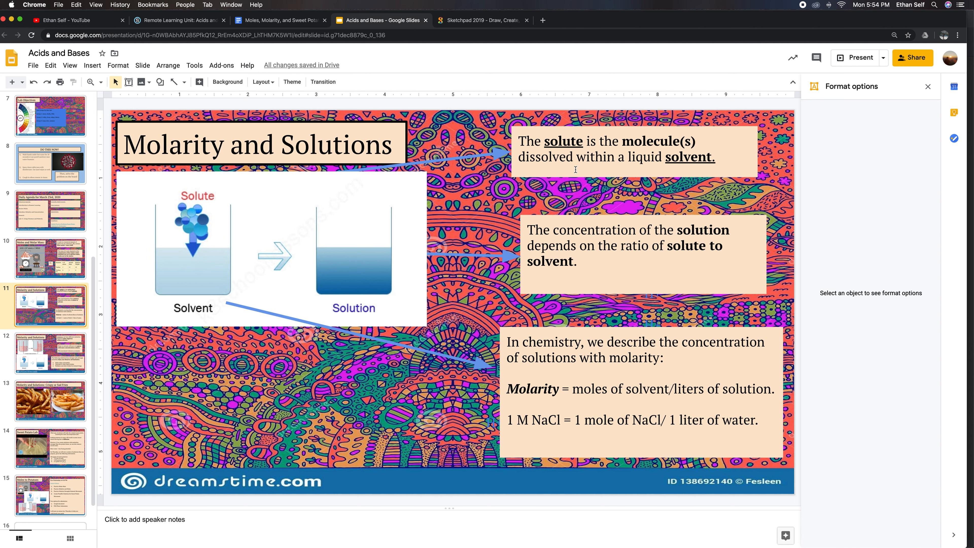
left_click(50, 353)
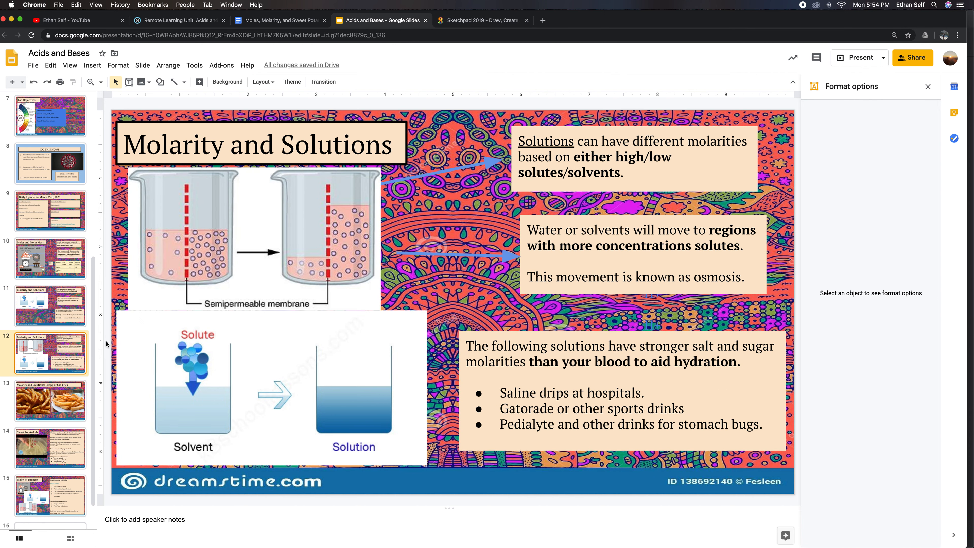
- Handwrite the fraction 3 m HCl over 2 L with an equals sign
left_click(483, 20)
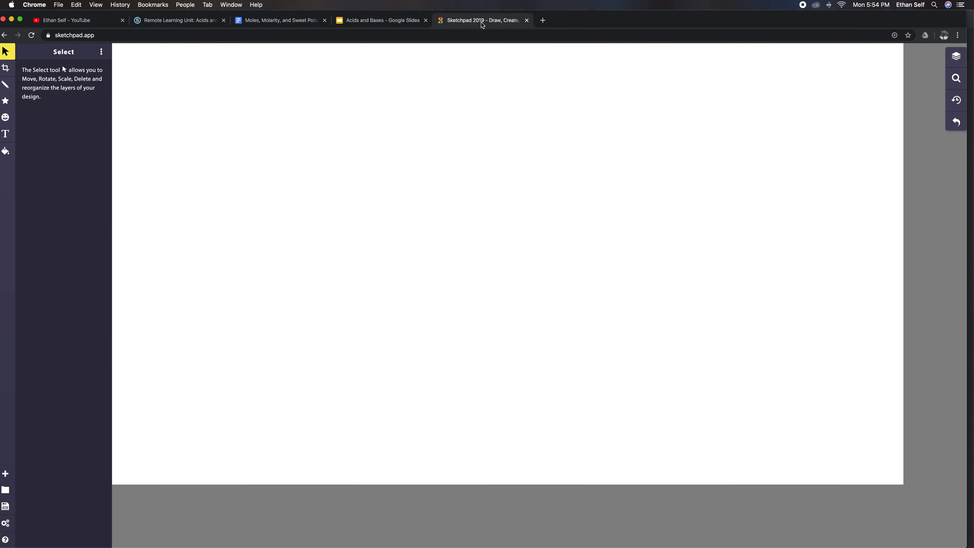
mouse_move(5, 85)
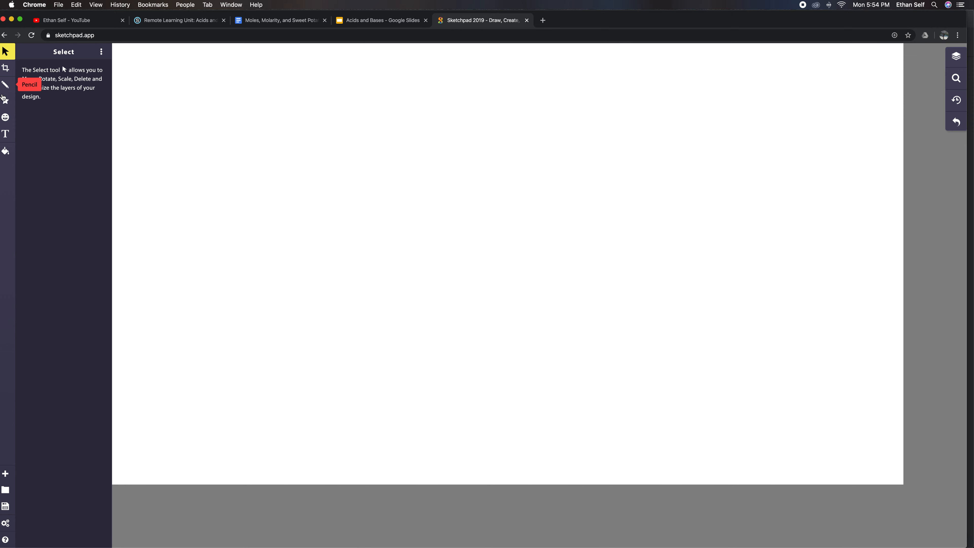
left_click(5, 85)
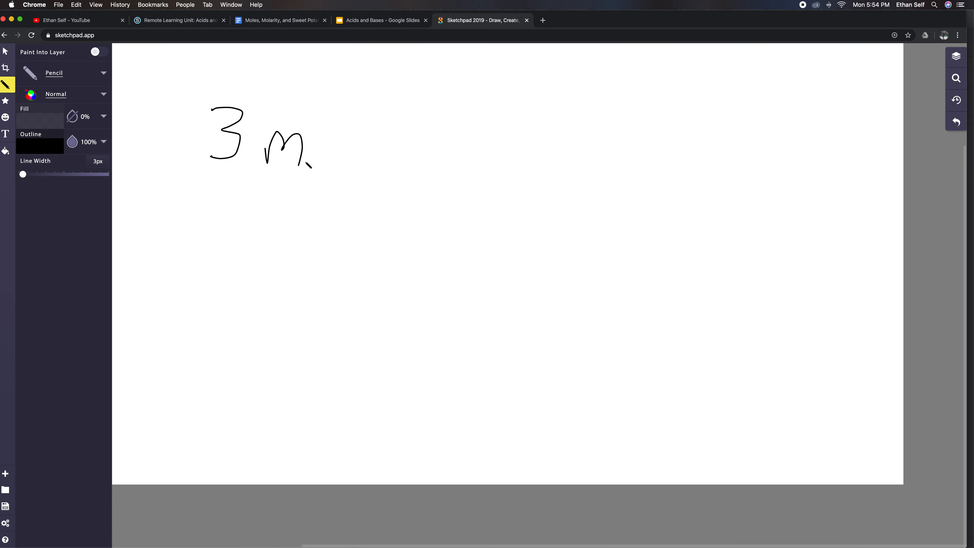
left_click_drag(335, 103, 335, 193)
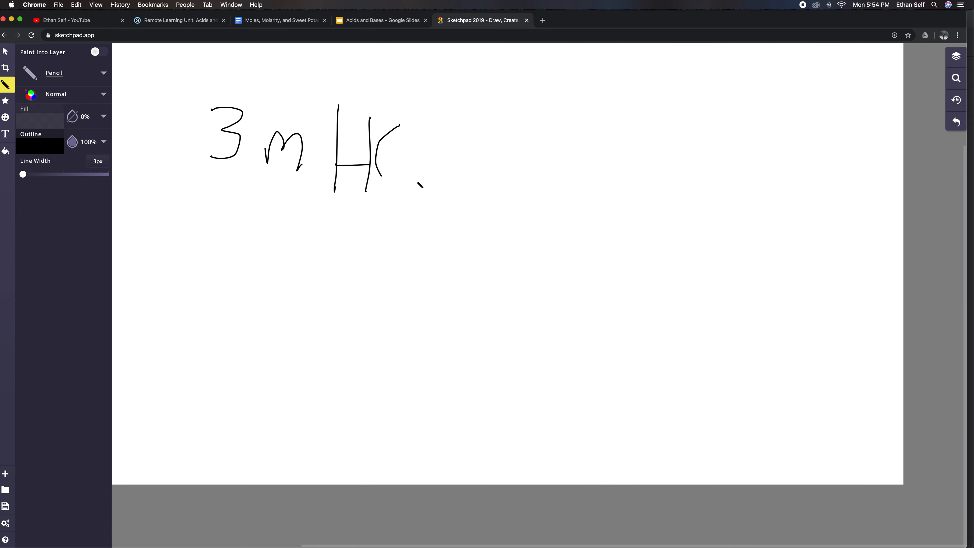
left_click_drag(186, 218, 424, 222)
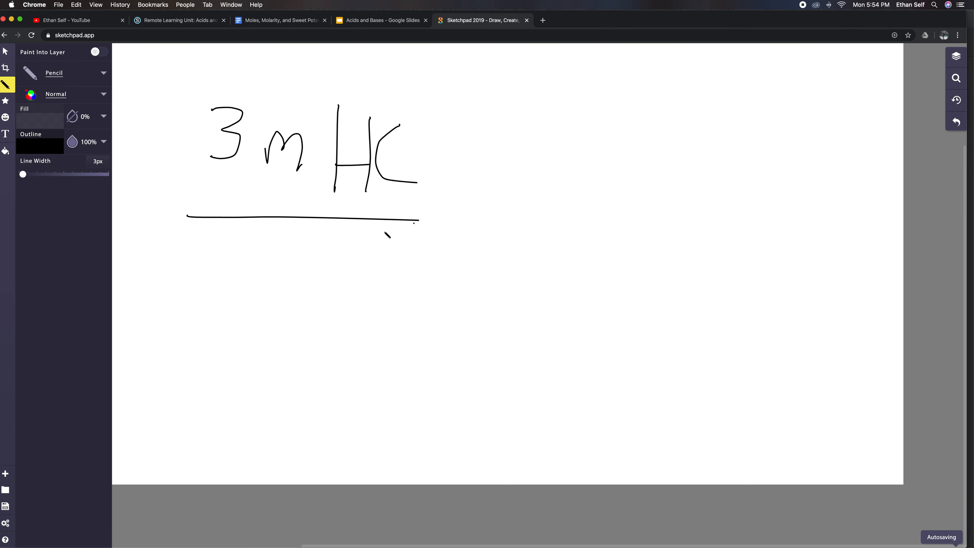
left_click_drag(254, 249, 273, 298)
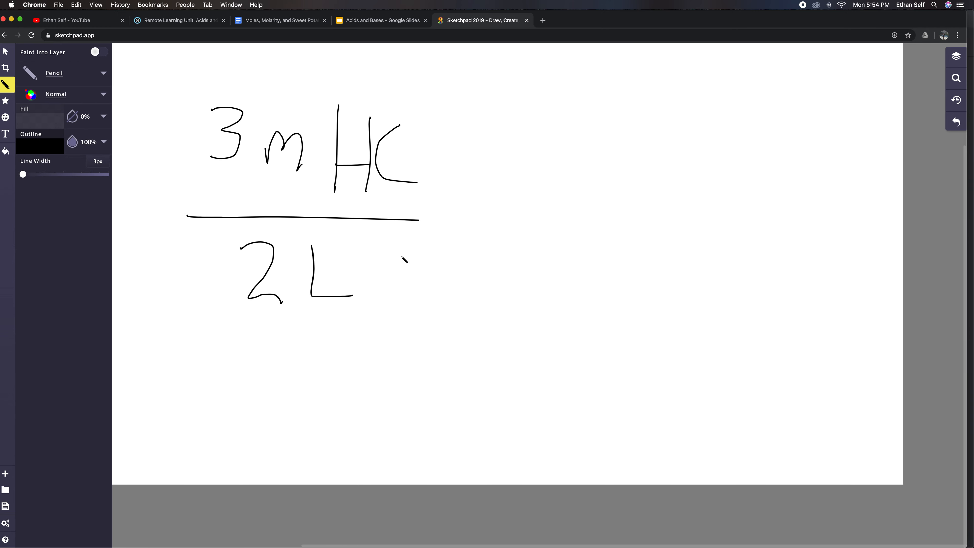
left_click_drag(447, 211, 495, 239)
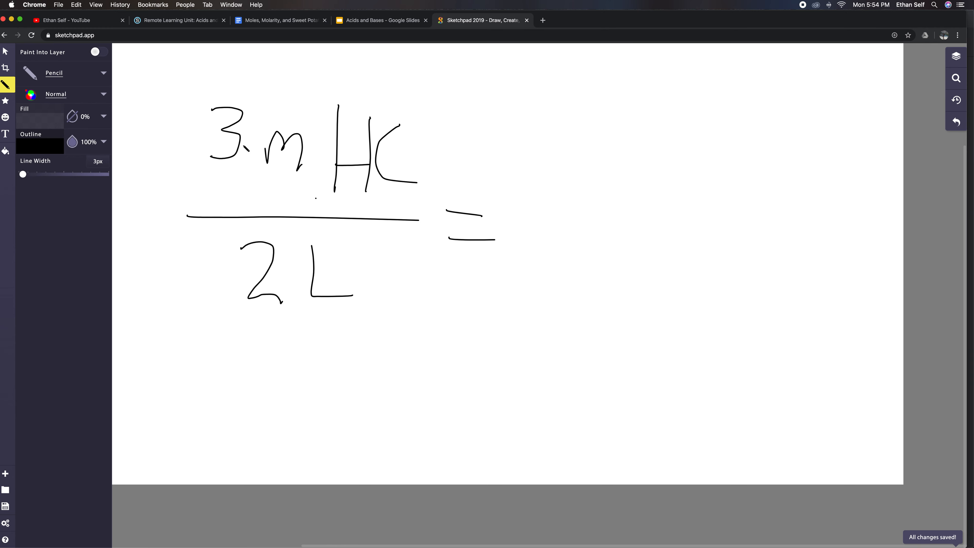
- Write the answer 1.5 M, then cross out the 3 and mark the 2
left_click_drag(525, 164, 526, 236)
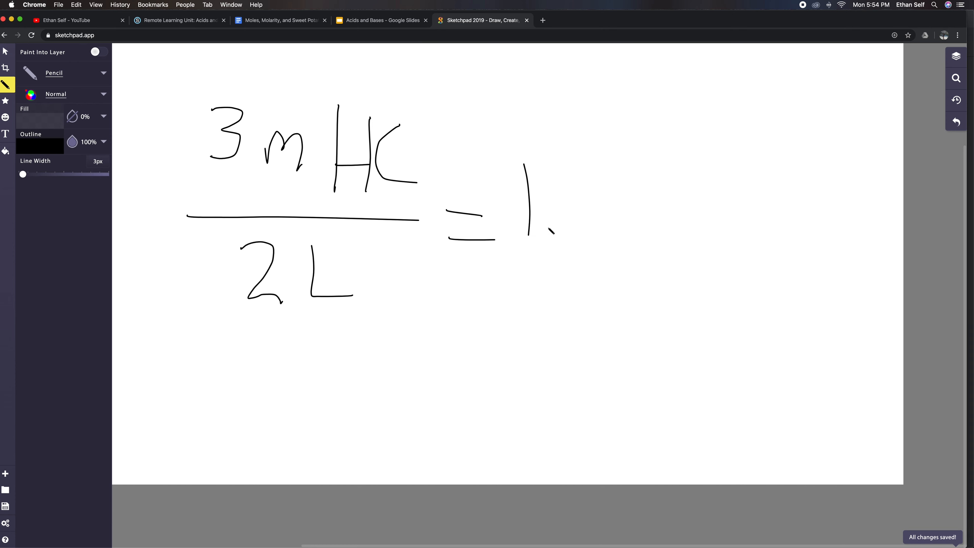
left_click_drag(593, 164, 603, 217)
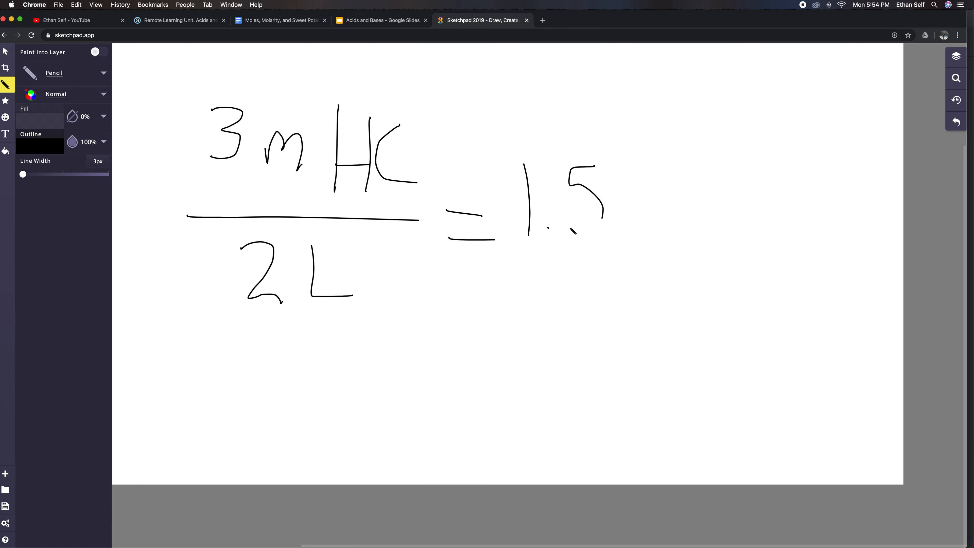
left_click_drag(643, 171, 664, 230)
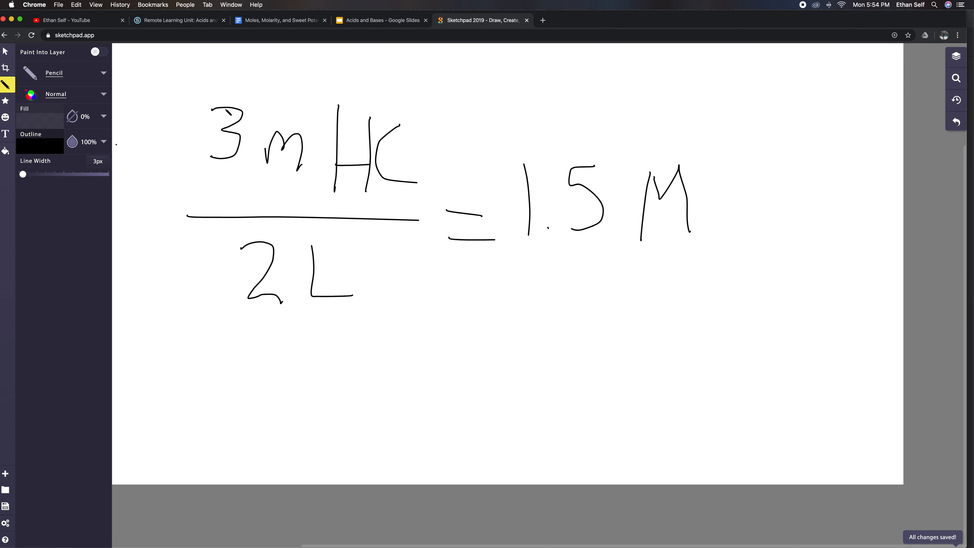
left_click_drag(205, 149, 267, 99)
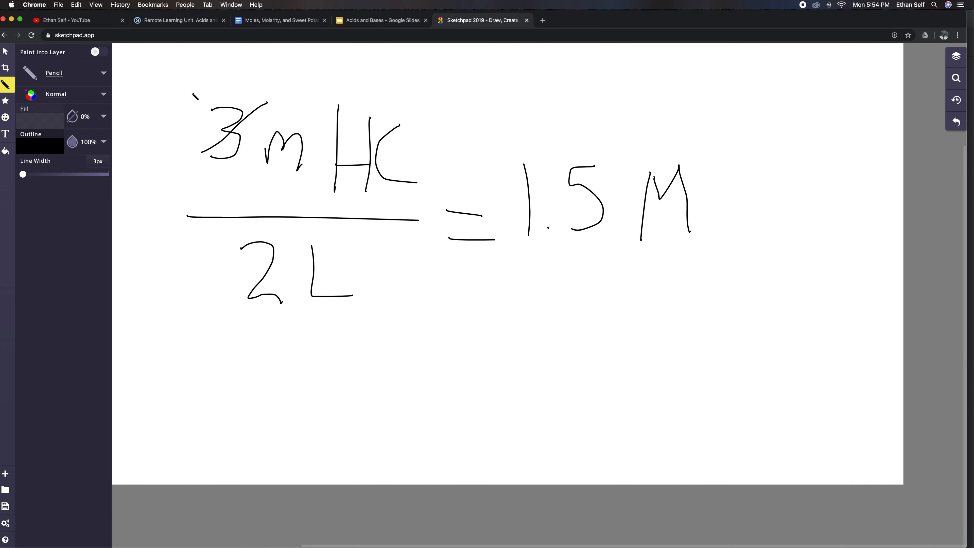
left_click_drag(194, 93, 247, 168)
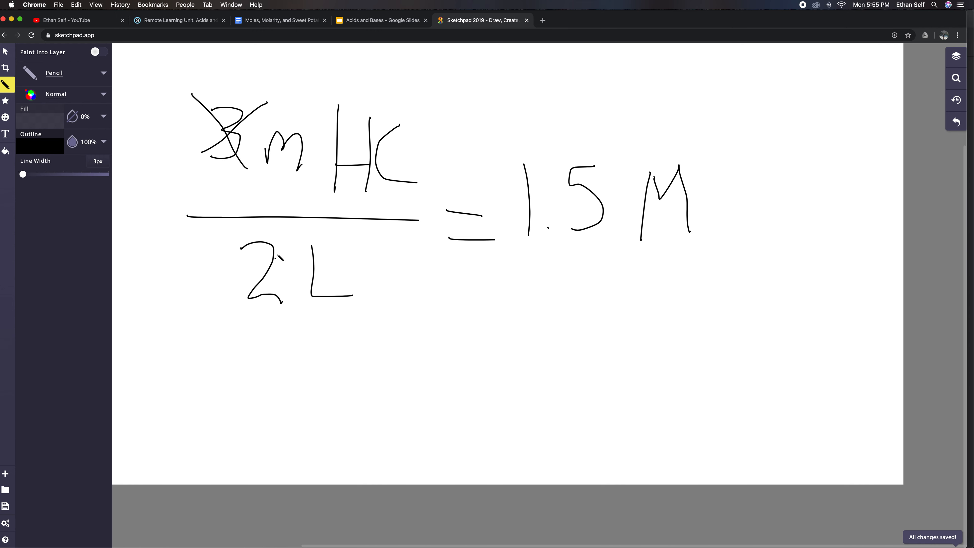
left_click_drag(233, 56, 234, 87)
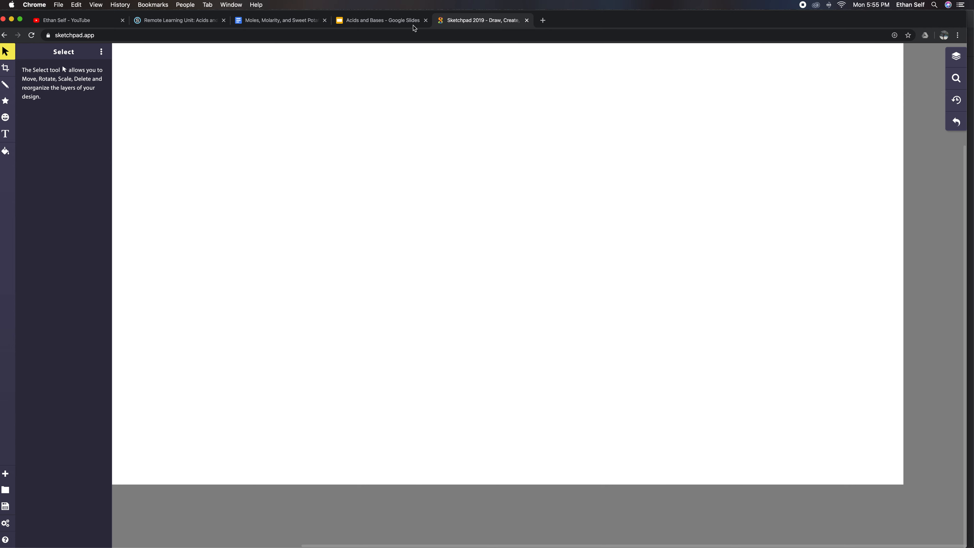
- Return to the slides and present the deck full screen
left_click(381, 19)
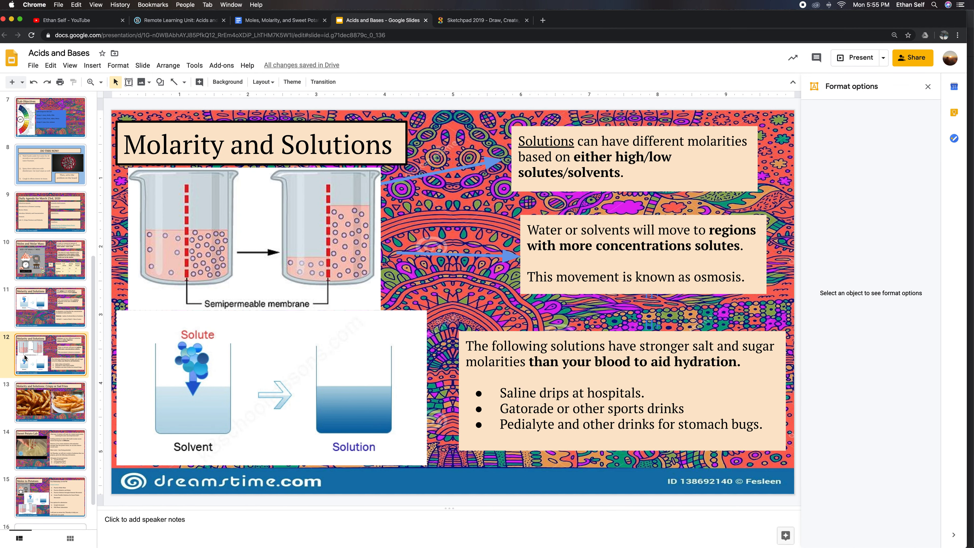
mouse_move(858, 57)
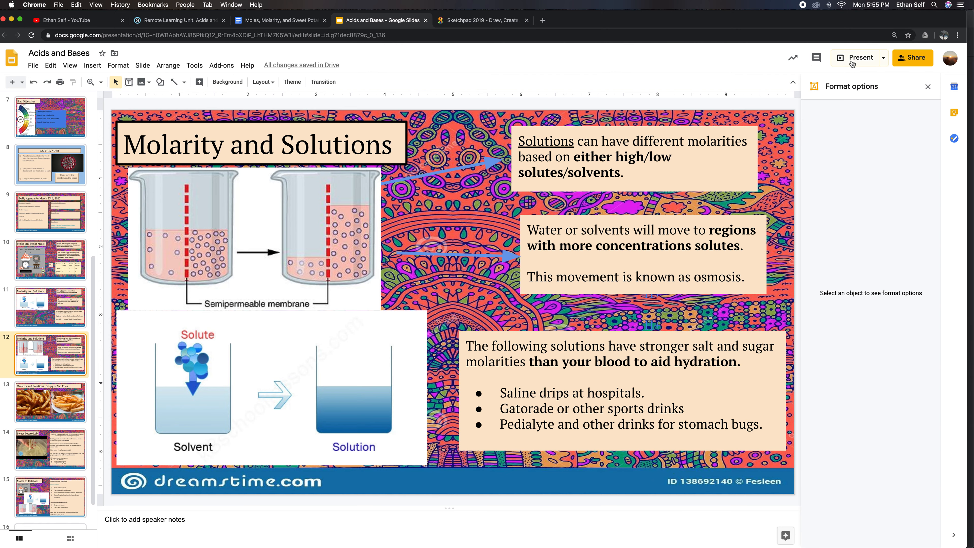
left_click(860, 57)
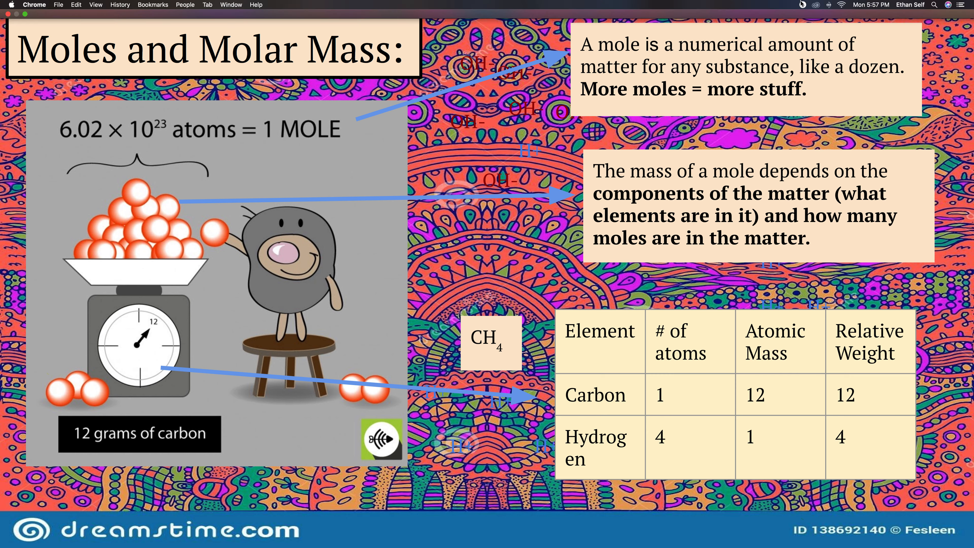